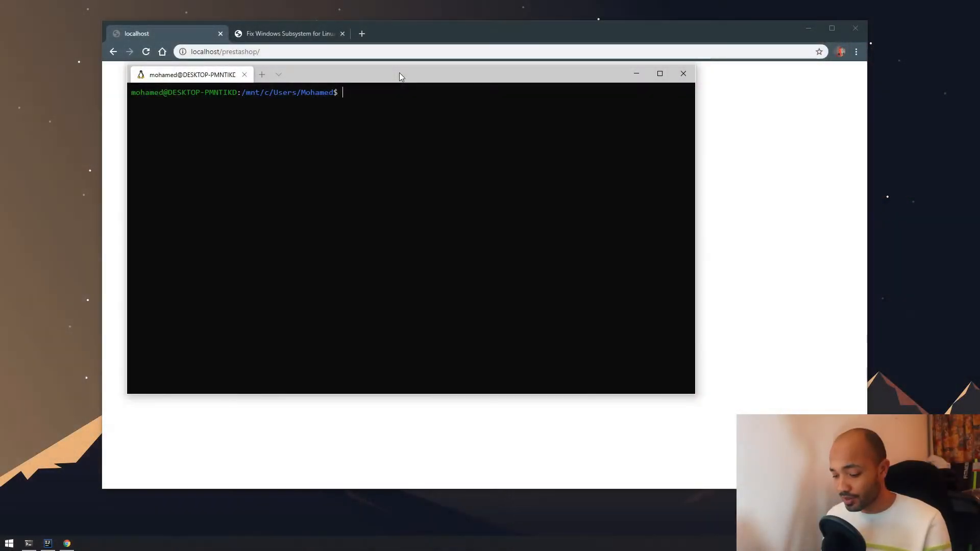
mouse_move(387, 111)
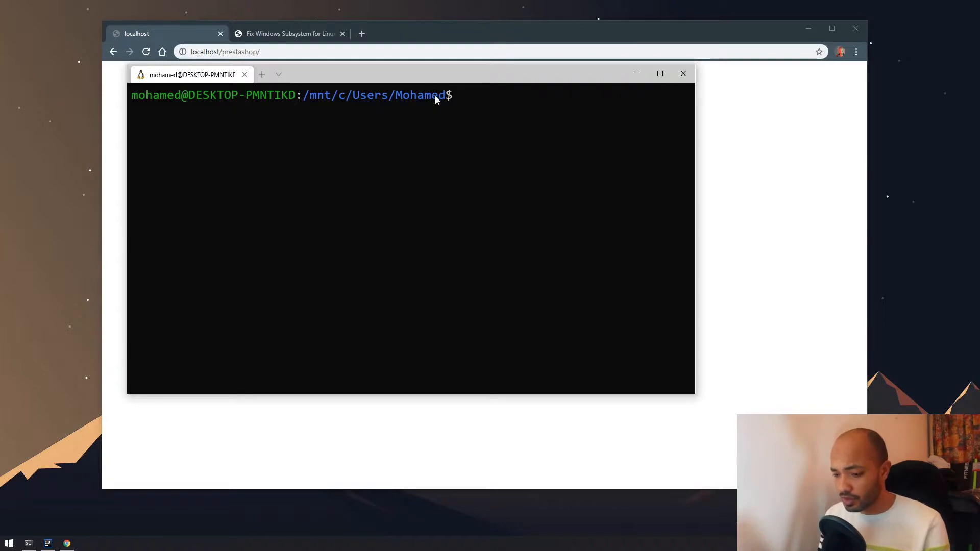
mouse_move(478, 112)
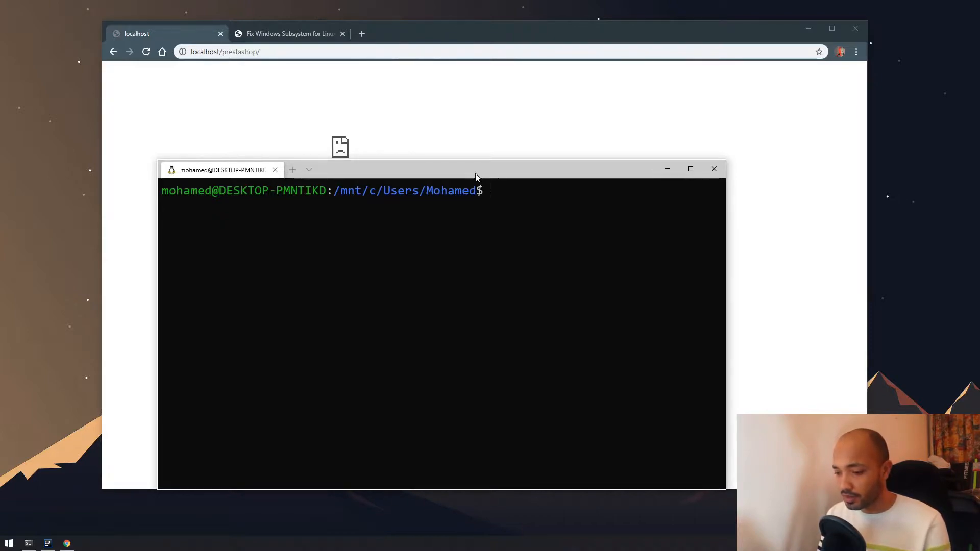
Run sudo service apache2 start in WSL and confirm with the sudo password
text(sudo apa)
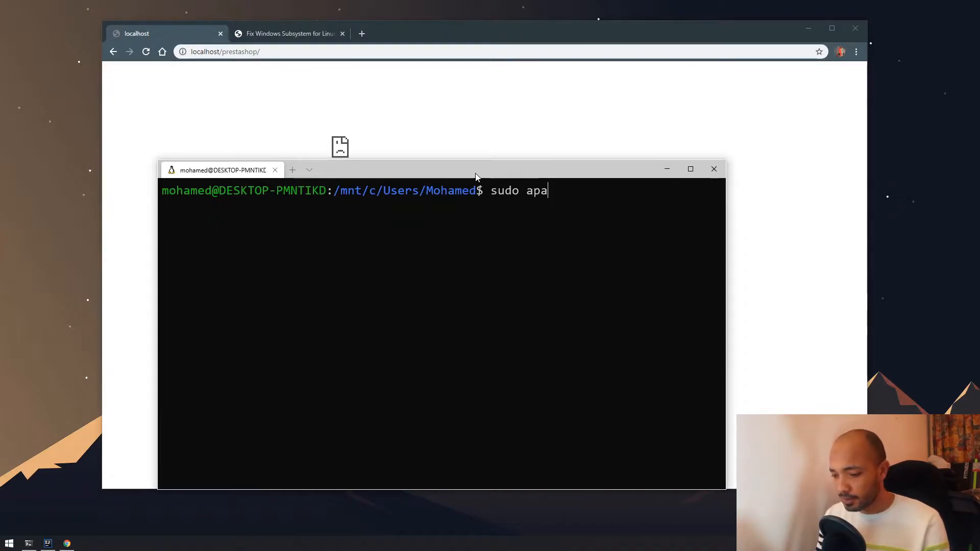
text(se)
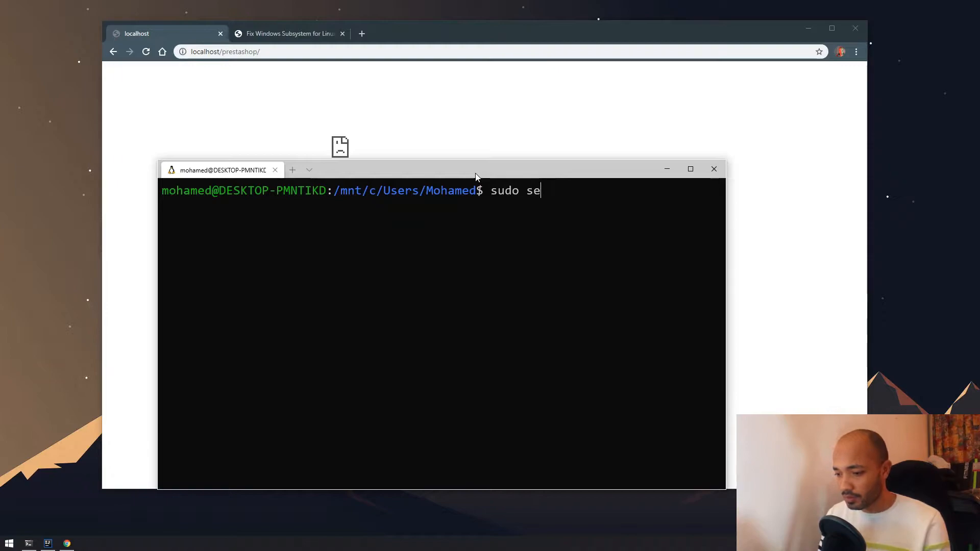
text(rvice apa)
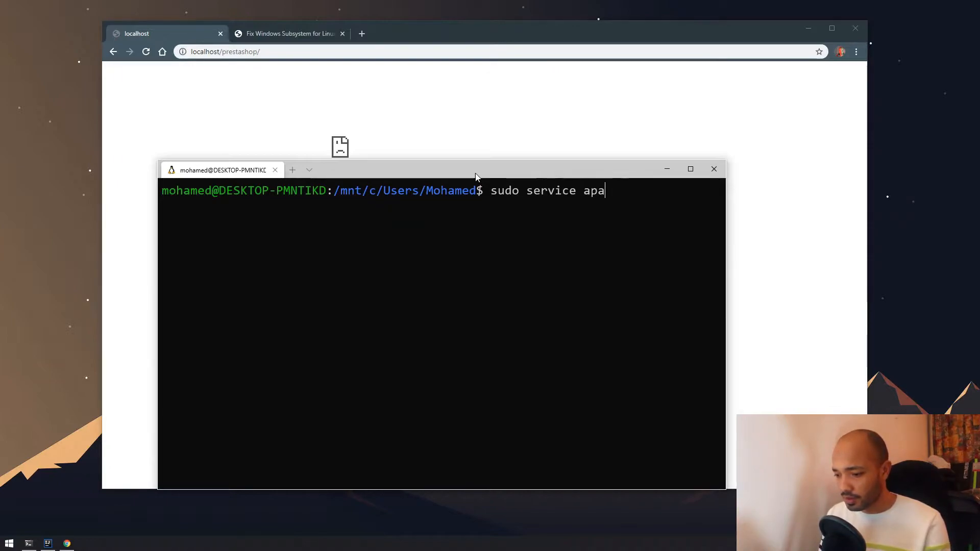
text(che2 start)
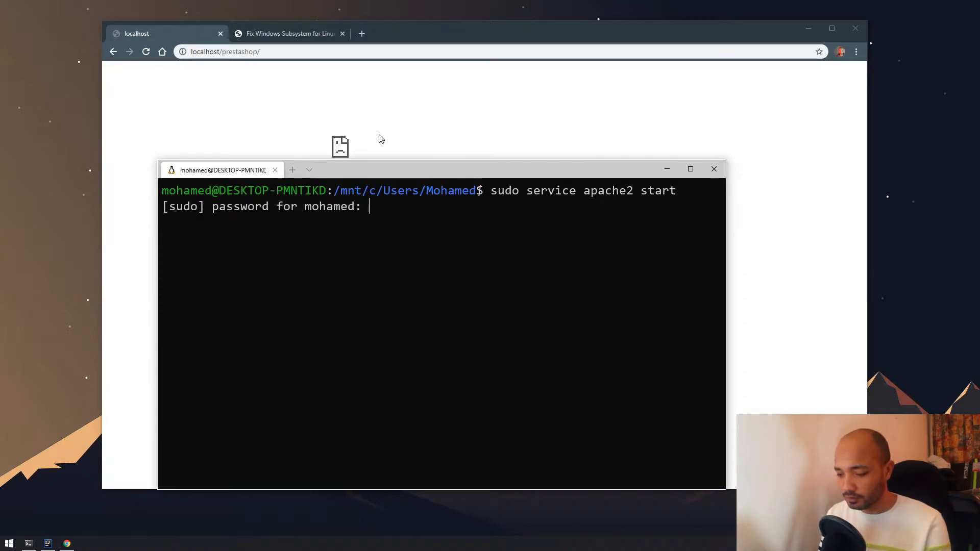
key(Return)
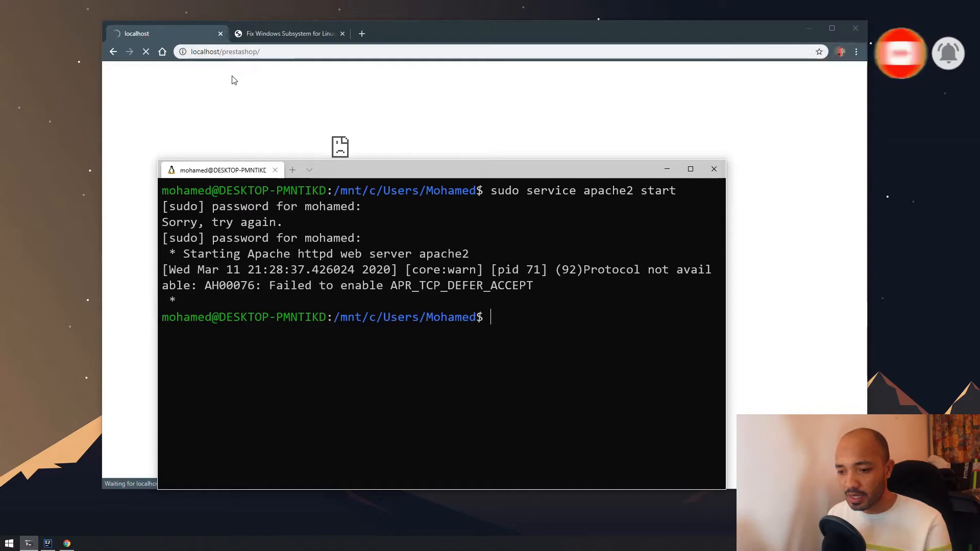
mouse_move(296, 96)
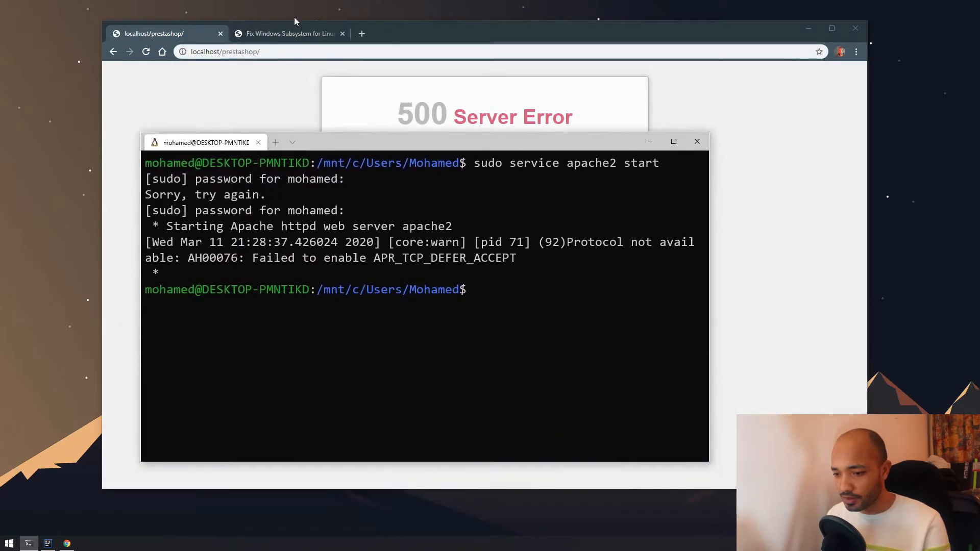
Read the Turek.dev wsl.conf section, then return to the localhost PrestaShop page
click(287, 33)
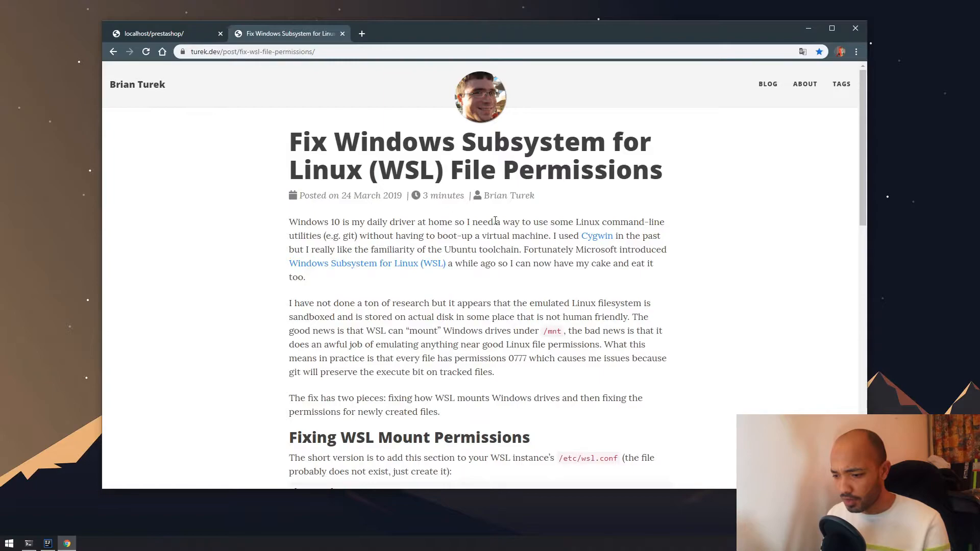
mouse_move(544, 201)
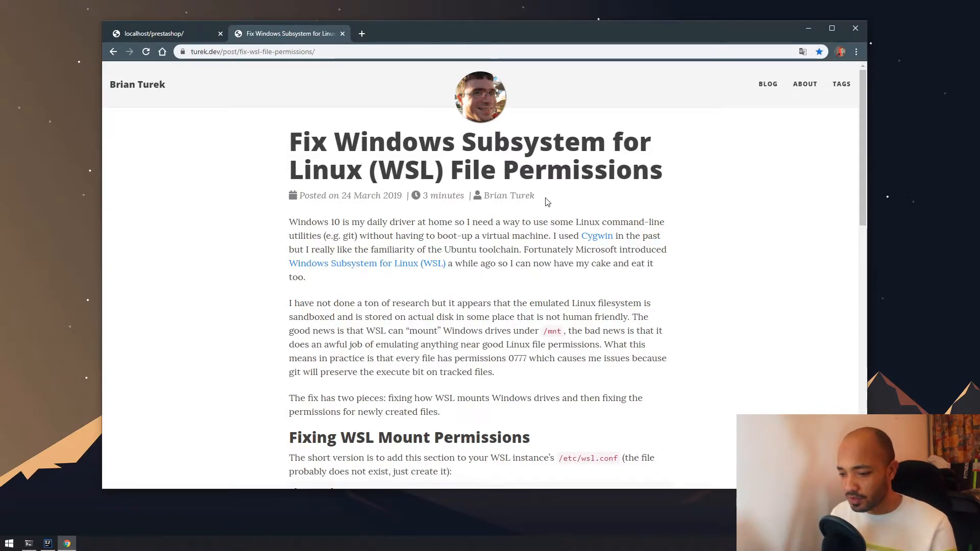
scroll(down, 3)
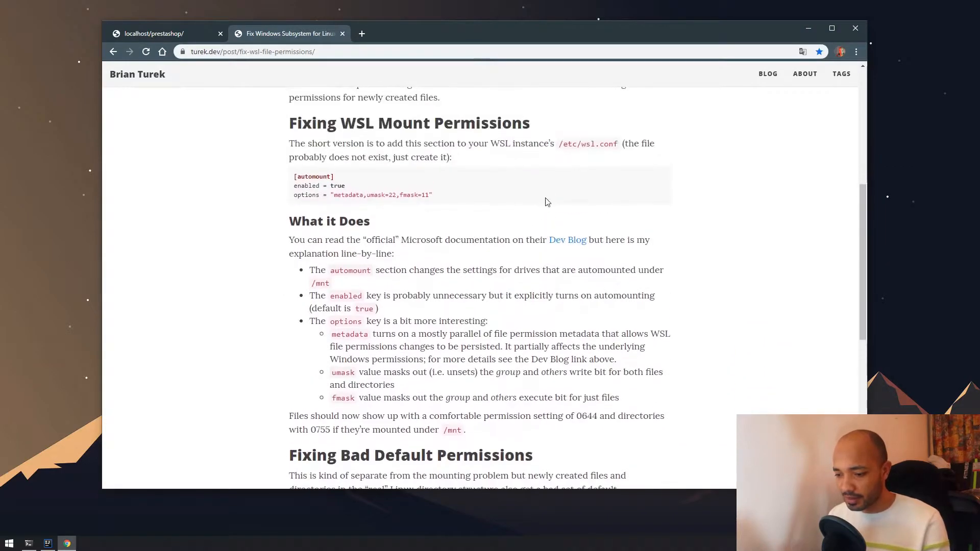
scroll(down, 3)
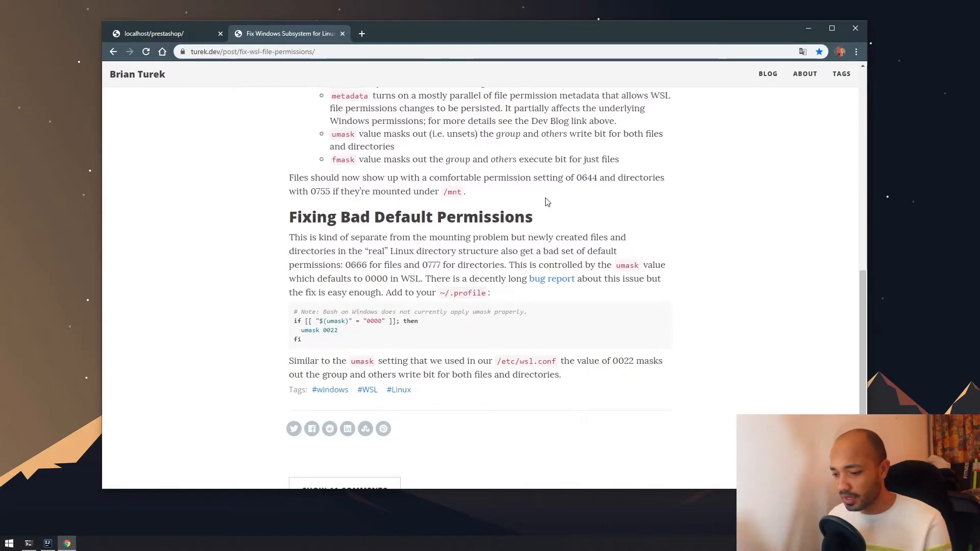
scroll(up, 3)
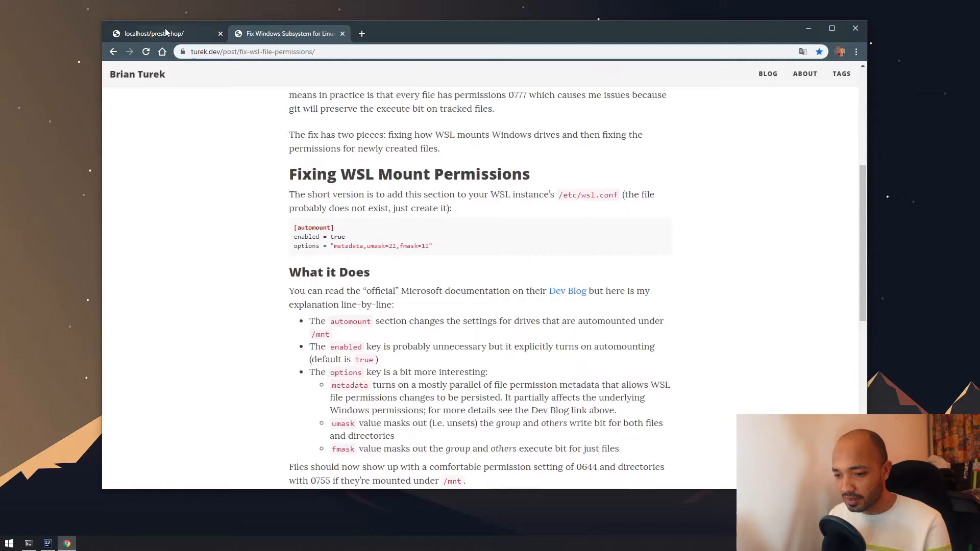
click(153, 33)
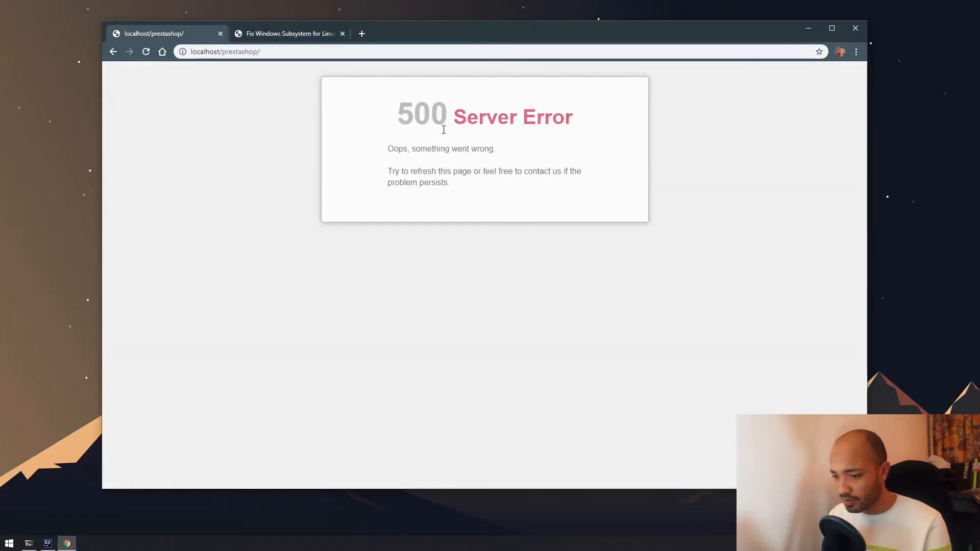
Run sudo service mysql start in the WSL terminal
click(28, 542)
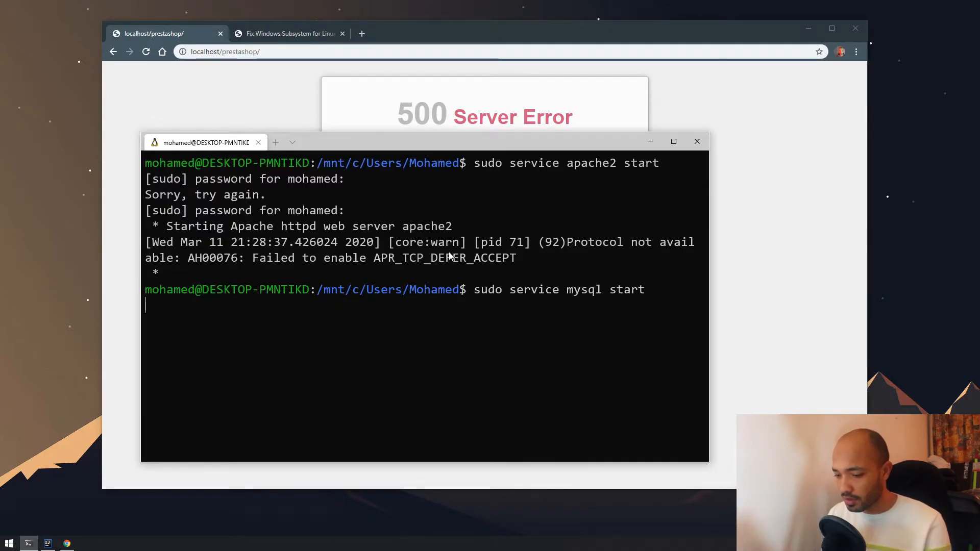
key(Return)
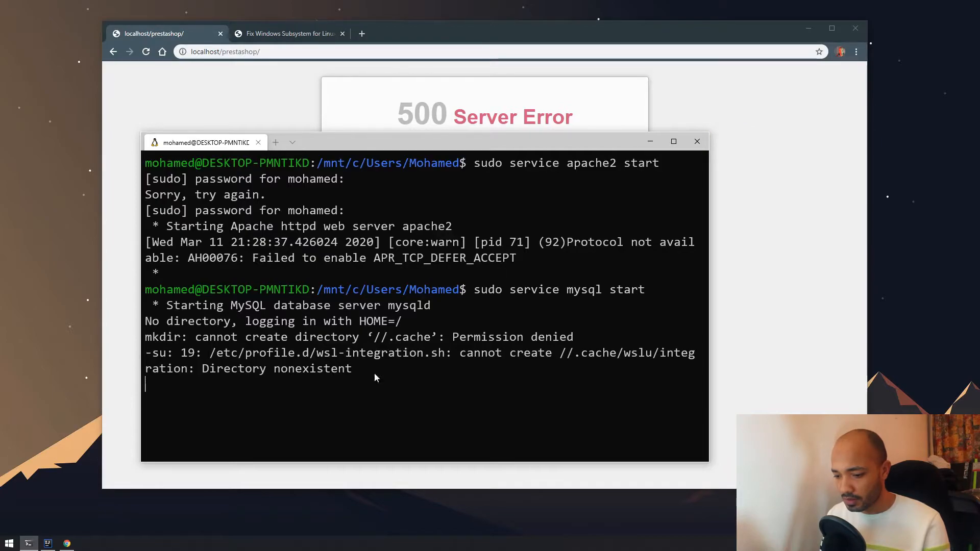
mouse_move(355, 403)
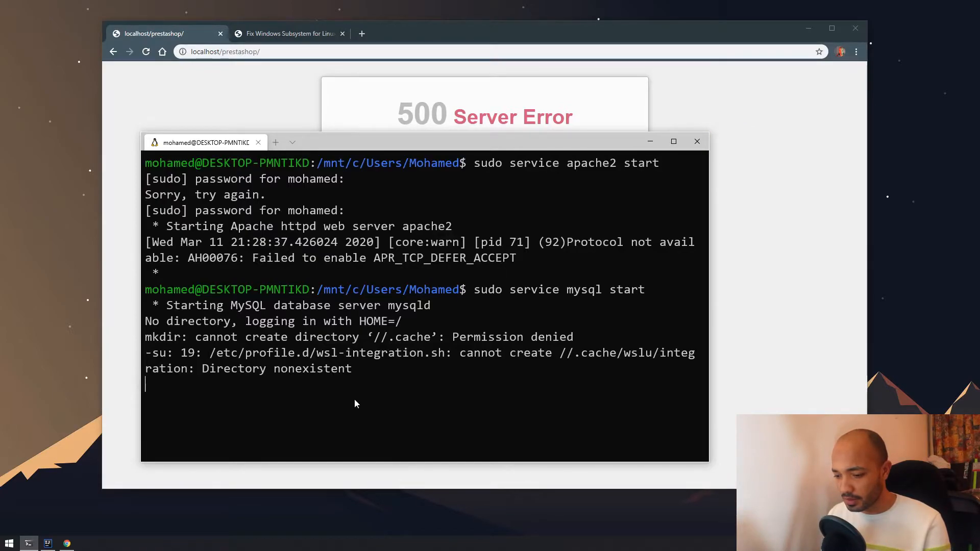
key(Return)
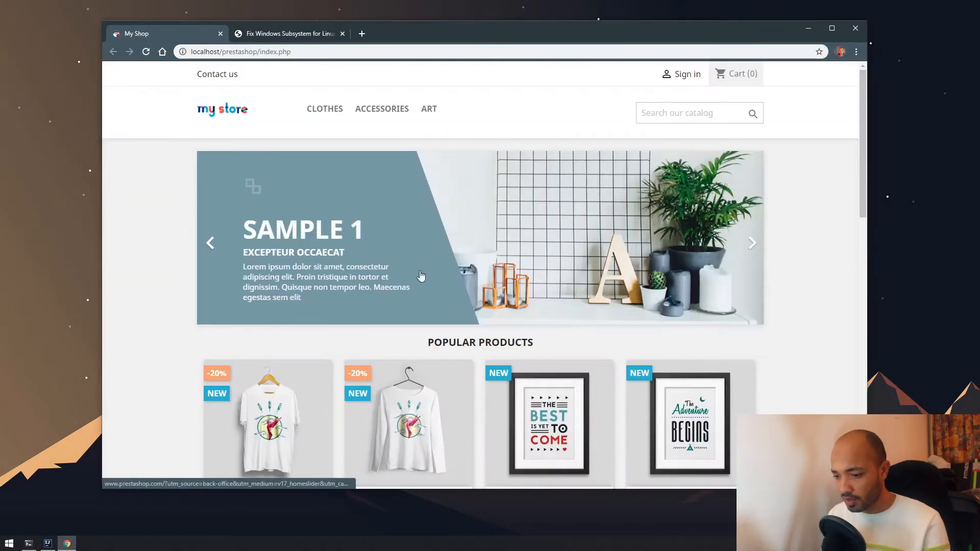
Scroll the My Store home page through banner, products and footer and back
scroll(down, 3)
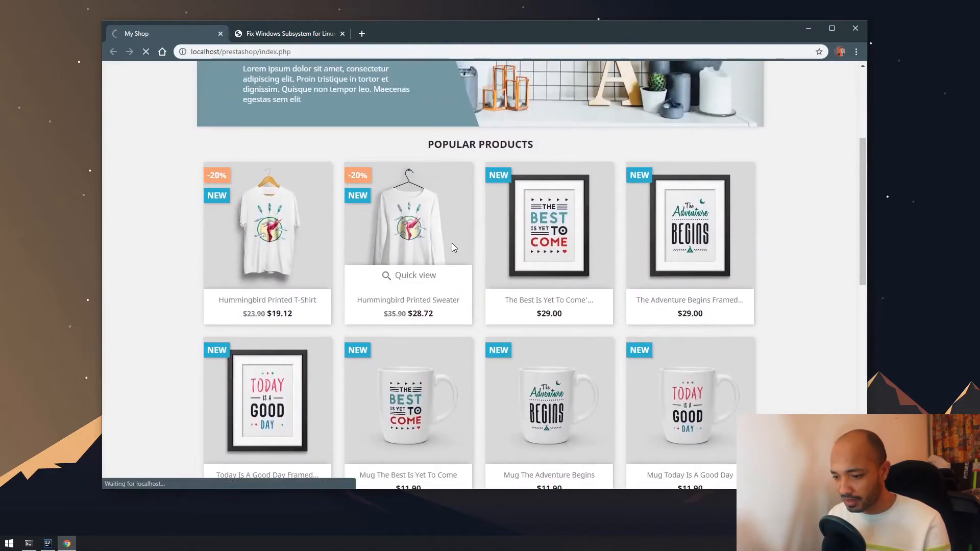
scroll(down, 3)
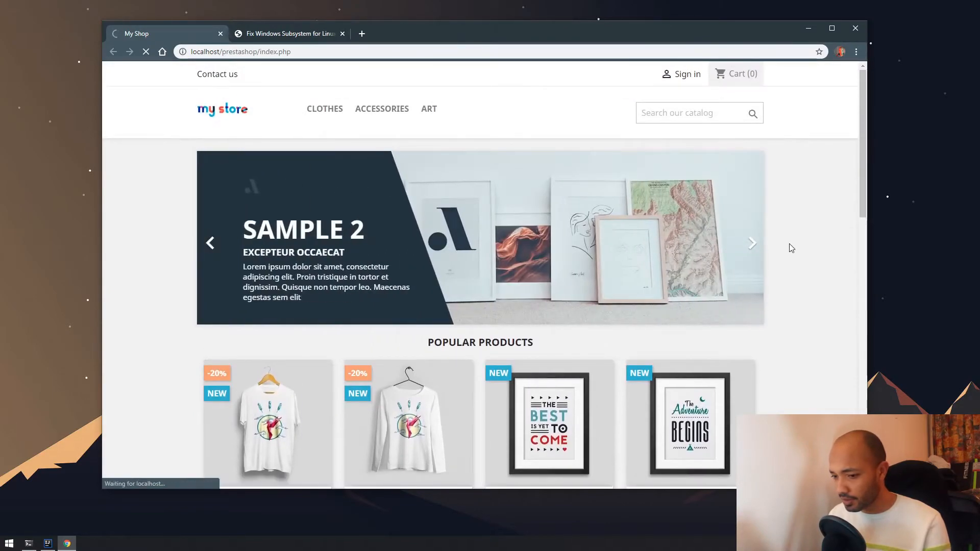
scroll(down, 3)
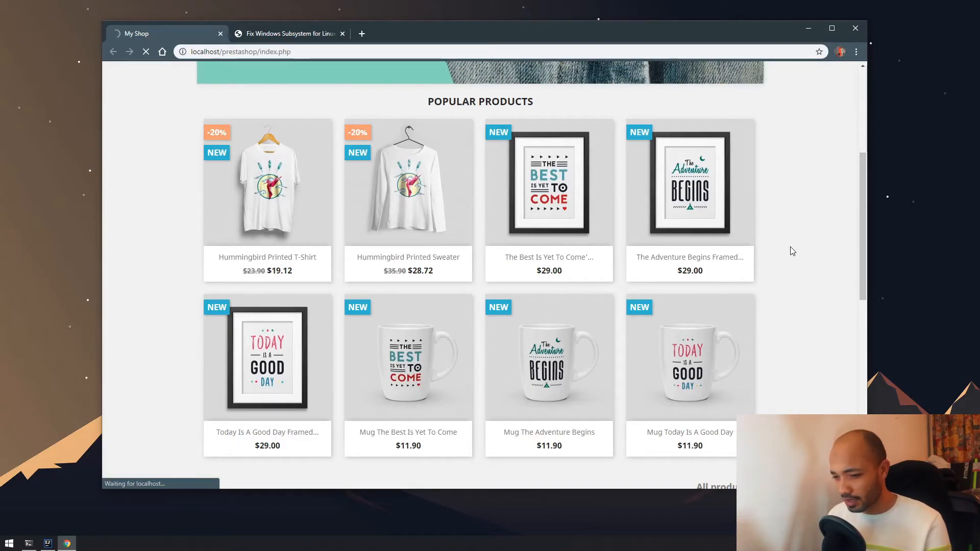
scroll(down, 3)
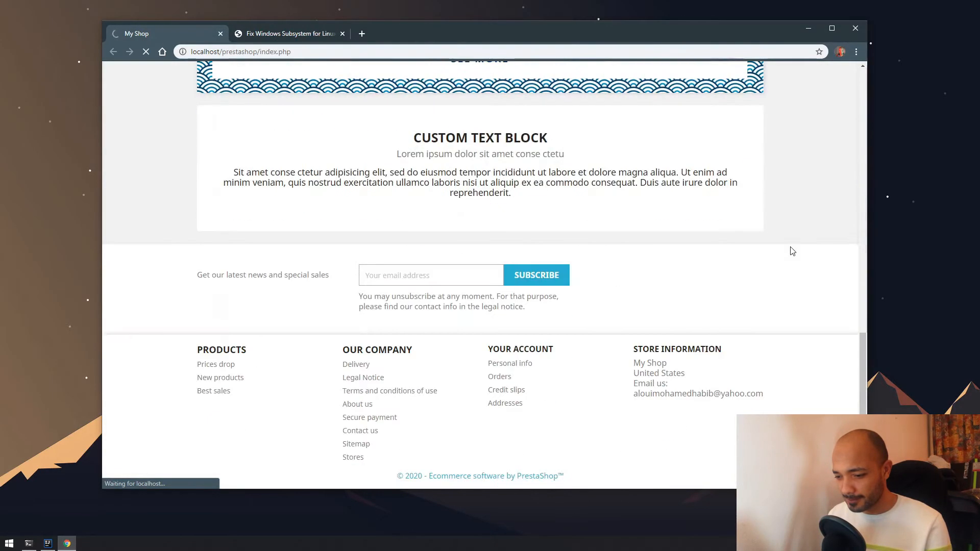
scroll(up, 3)
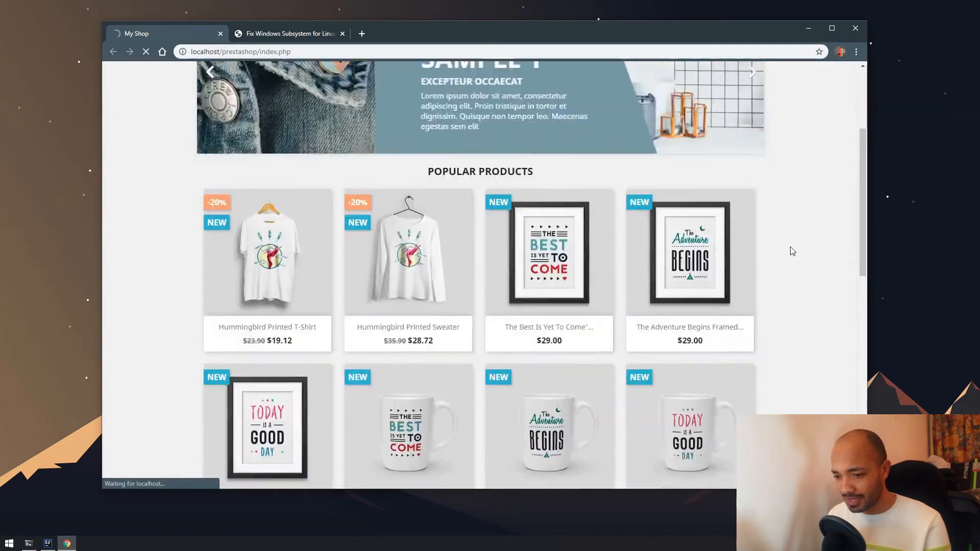
scroll(down, 3)
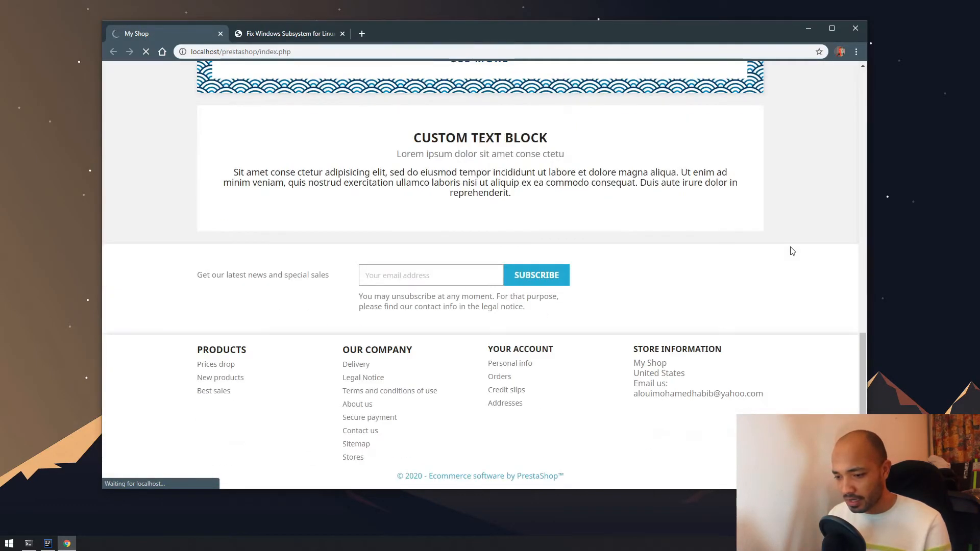
scroll(up, 3)
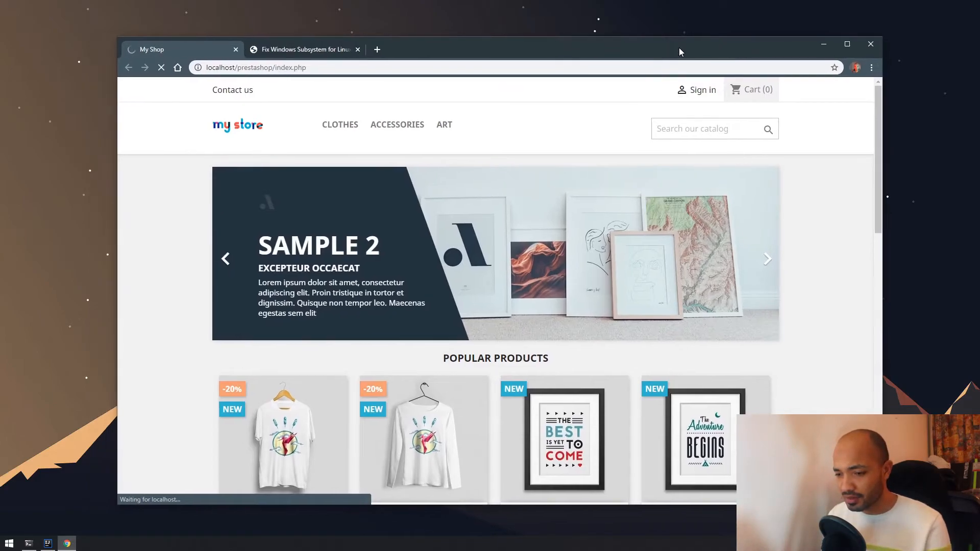
Return to the Turek.dev WSL file permissions article
click(766, 259)
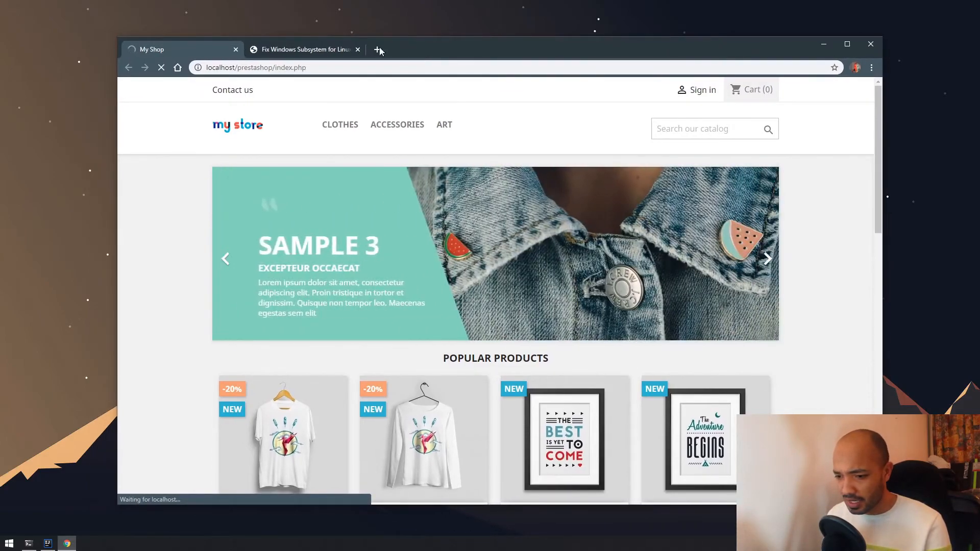
click(304, 50)
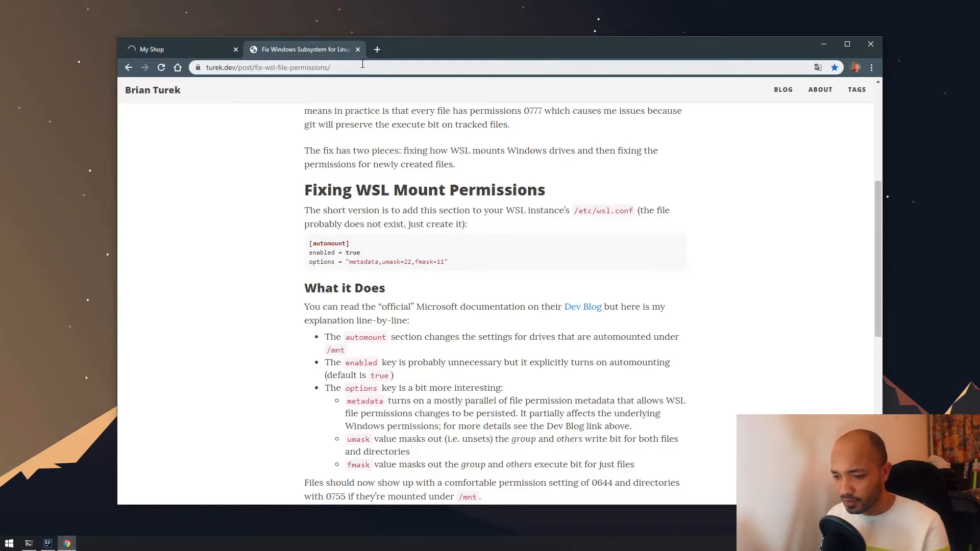
Zoom in on the article and select wsl in the /etc/wsl.conf path
click(267, 67)
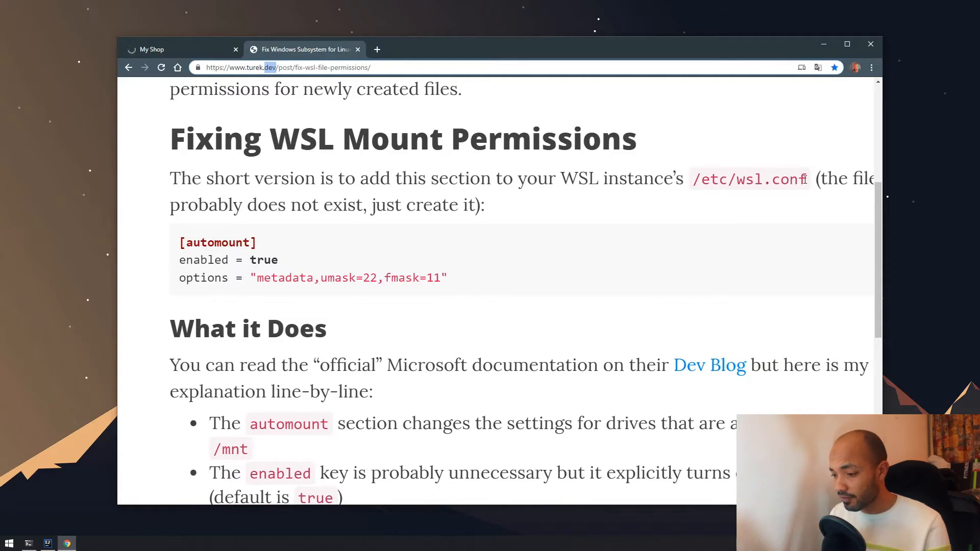
double_click(749, 179)
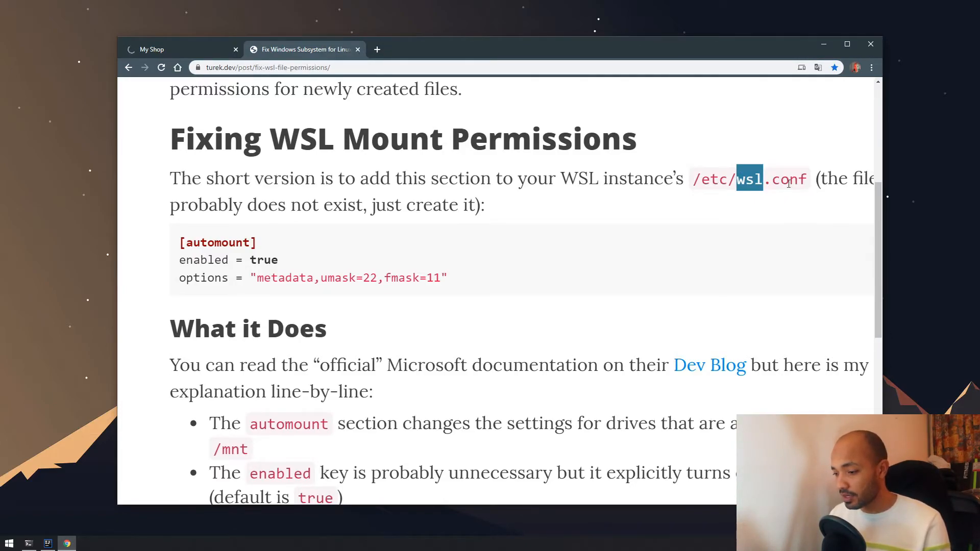
mouse_move(670, 149)
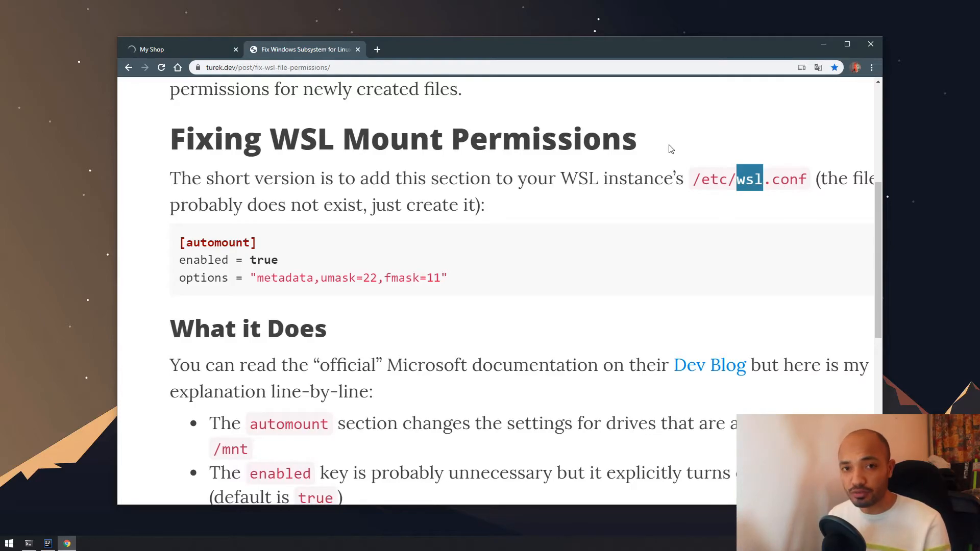
mouse_move(342, 219)
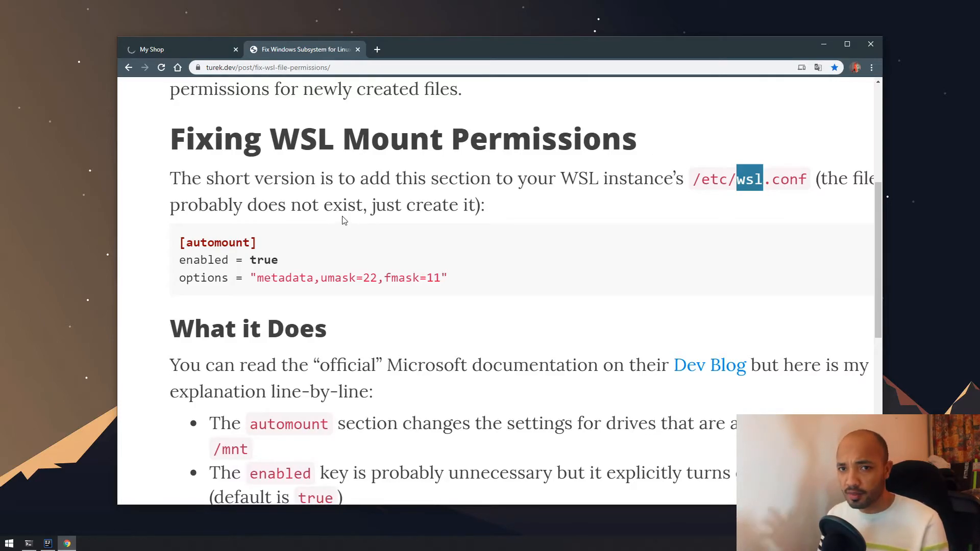
mouse_move(175, 255)
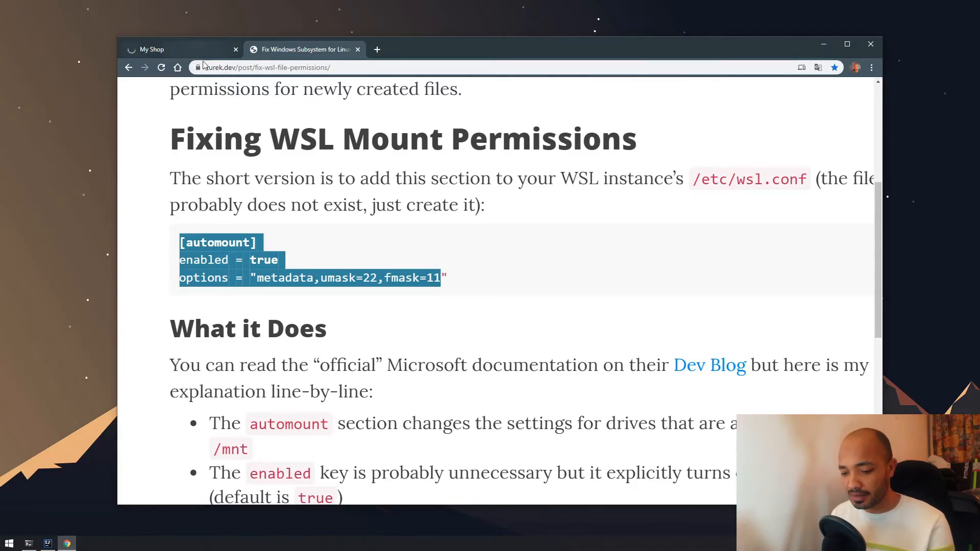
mouse_move(175, 489)
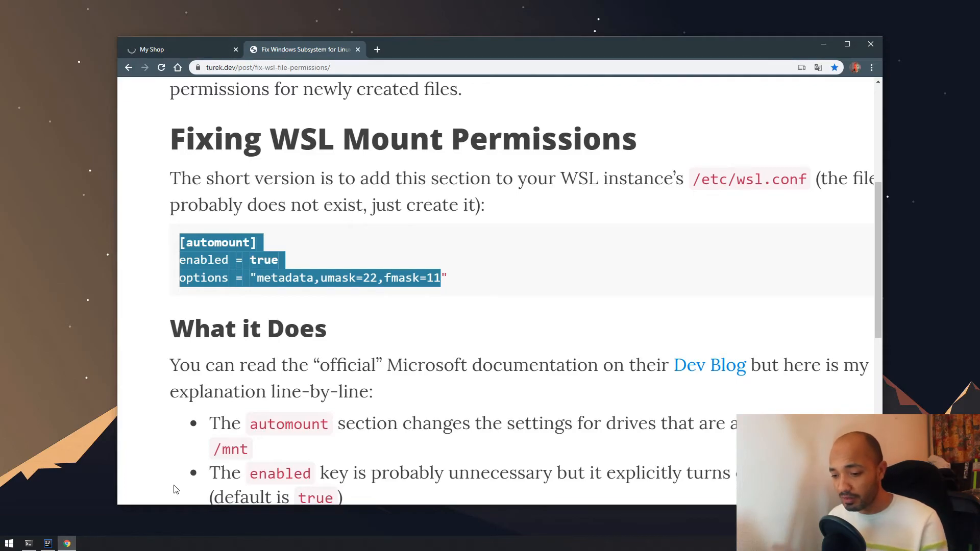
mouse_move(195, 59)
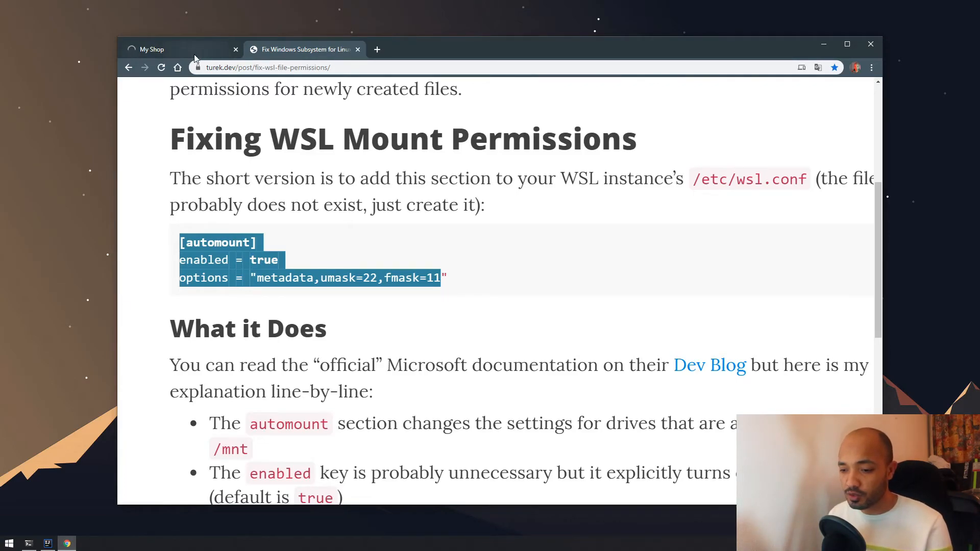
Switch back to the My Shop storefront and view the Popular Products grid
click(150, 50)
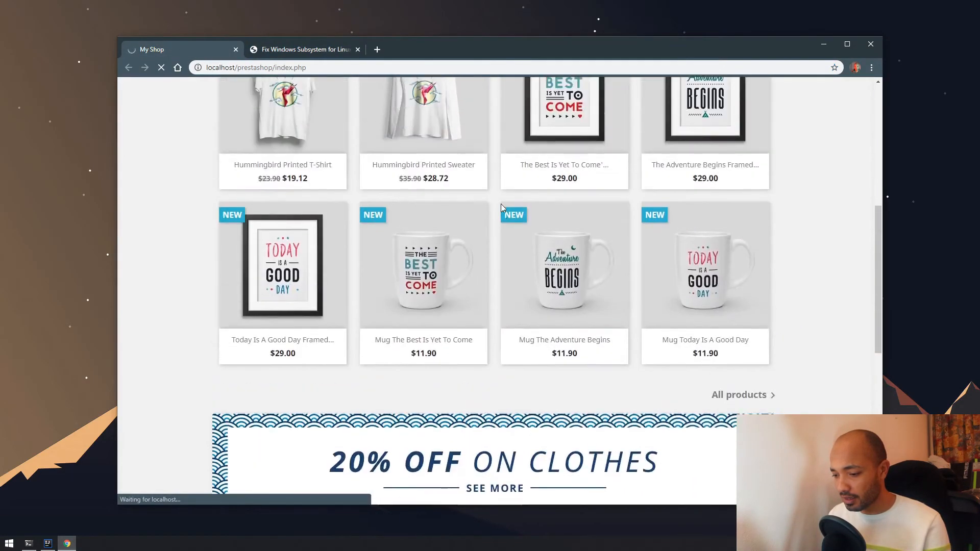
scroll(up, 3)
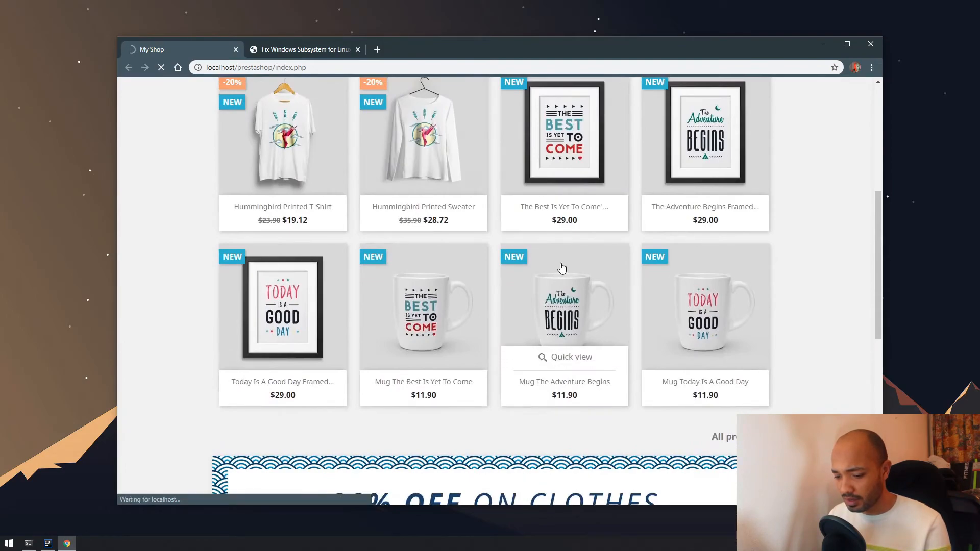
mouse_move(563, 181)
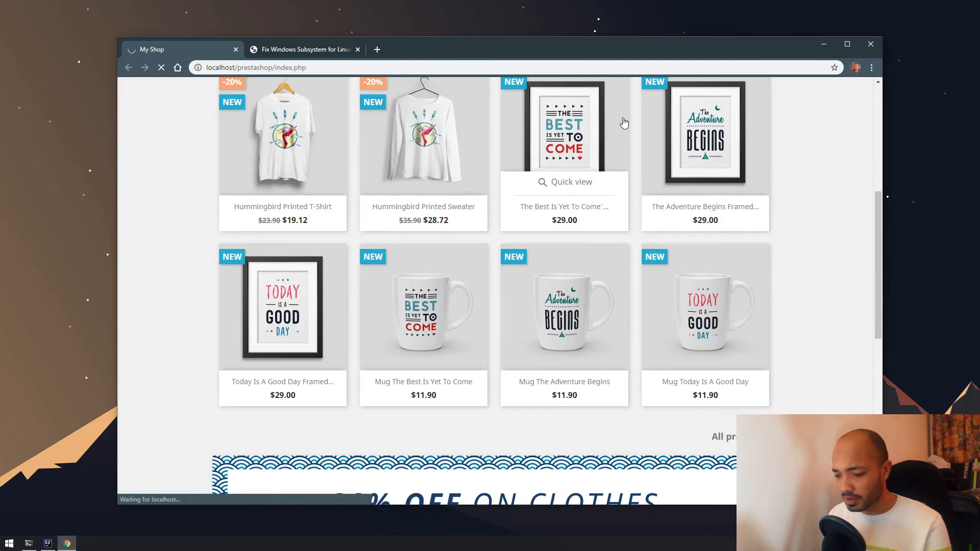
mouse_move(520, 108)
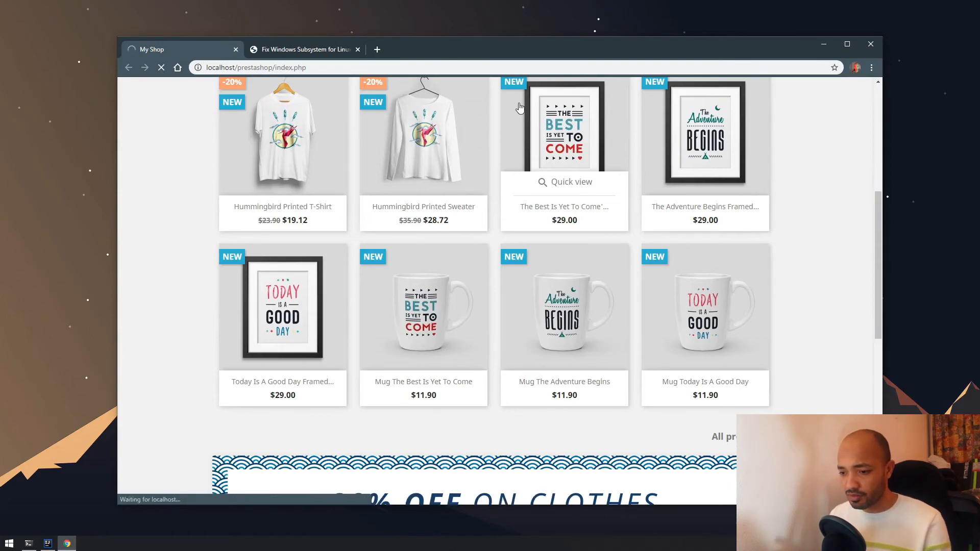